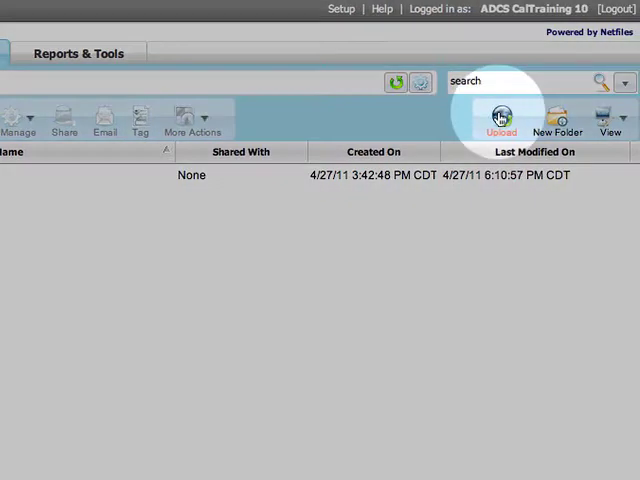
Start an upload into the caltr010 folder from the toolbar
{"action": "left_click", "coordinate": [502, 115]}
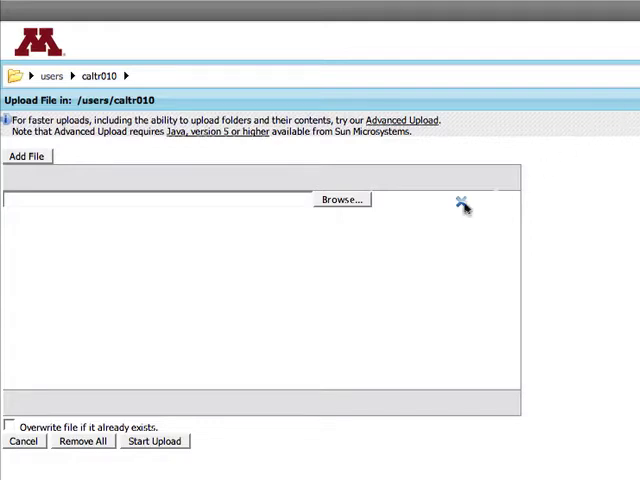
{"action": "mouse_move", "coordinate": [357, 260]}
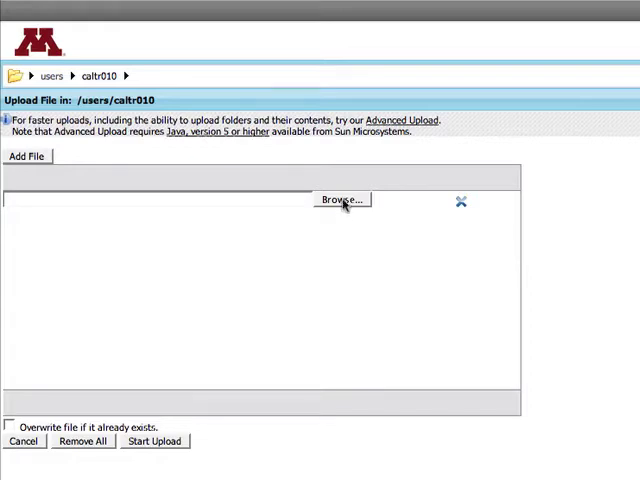
Pick AudacityTrack.png, add a second slot, and pick Gmail Basics.doc from the Desktop
{"action": "left_click", "coordinate": [342, 199]}
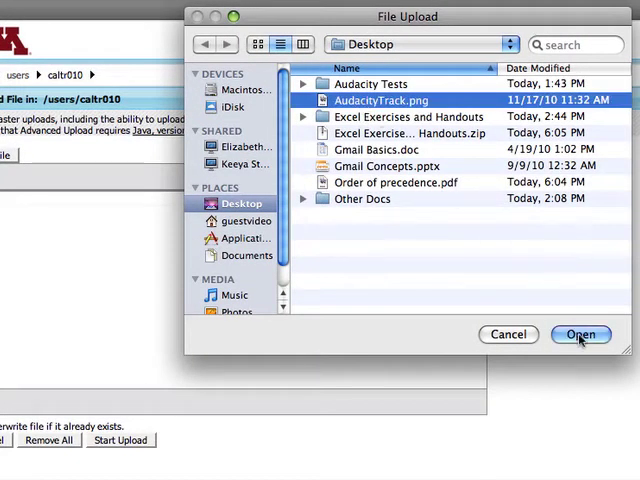
{"action": "left_click", "coordinate": [580, 334]}
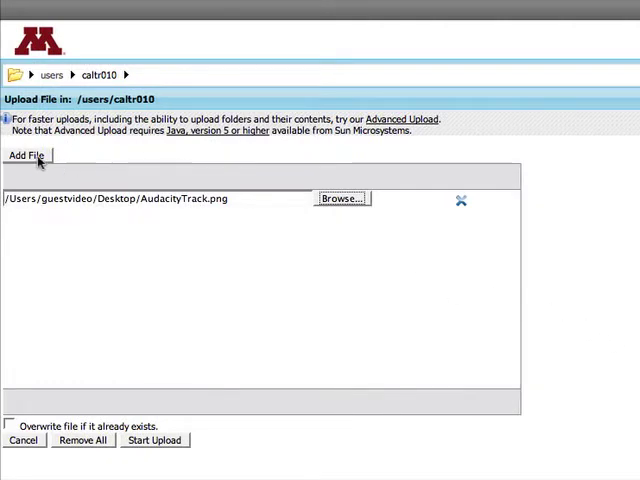
{"action": "left_click", "coordinate": [28, 155]}
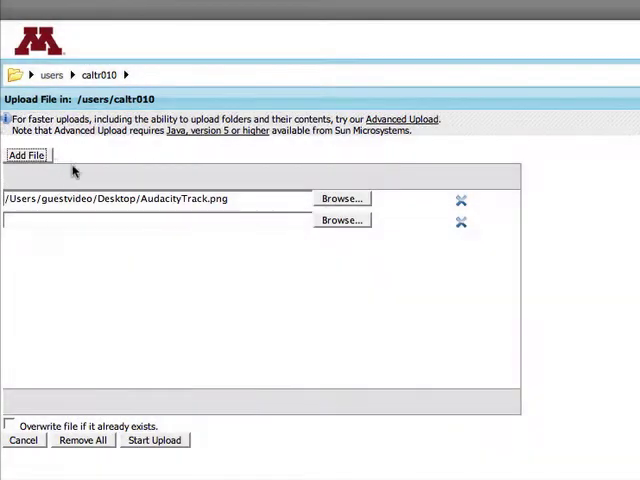
{"action": "left_click", "coordinate": [341, 219]}
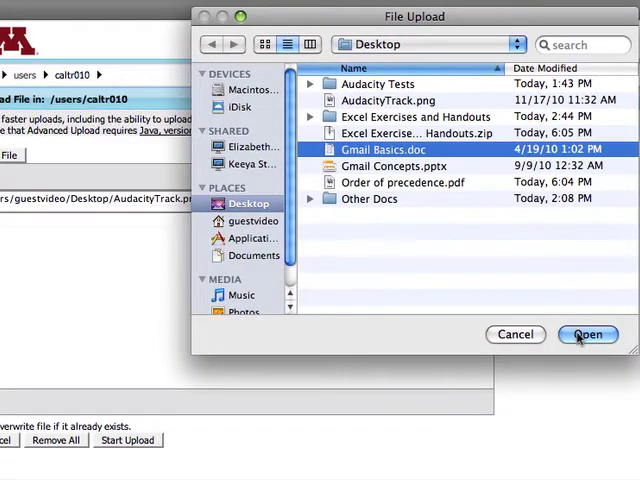
{"action": "left_click", "coordinate": [588, 334]}
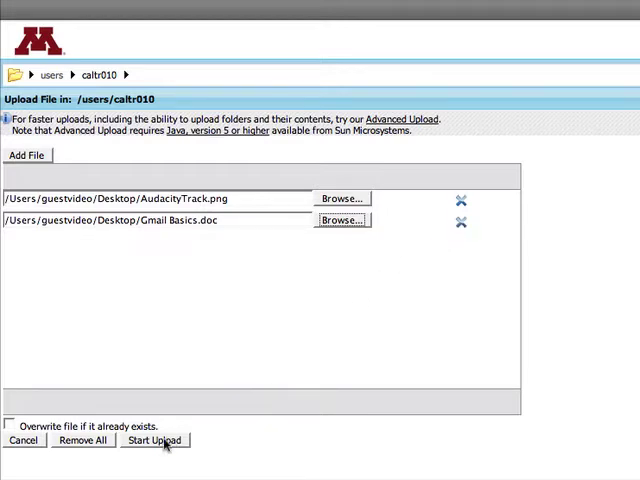
Start the upload so both files land in the caltr010 folder listing
{"action": "left_click", "coordinate": [153, 440]}
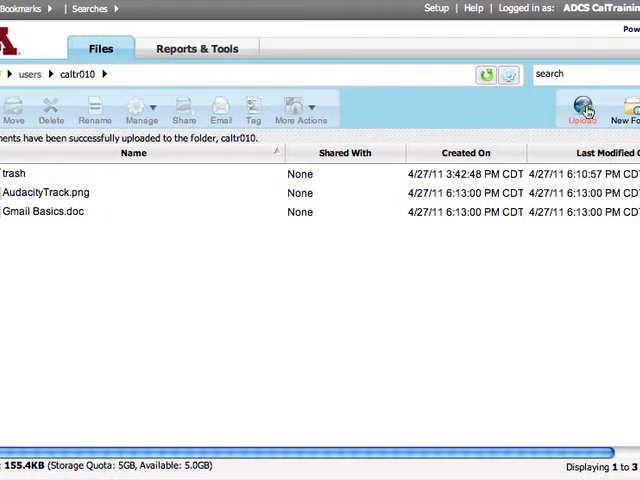
Start another upload and switch to Advanced Upload, which accepts whole folders
{"action": "left_click", "coordinate": [588, 105]}
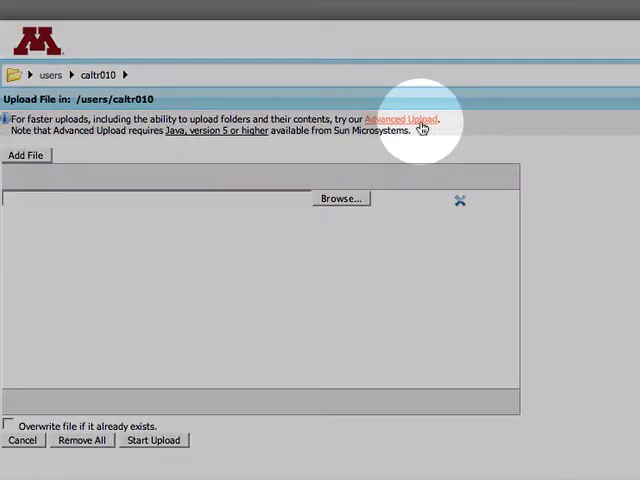
{"action": "left_click", "coordinate": [402, 118]}
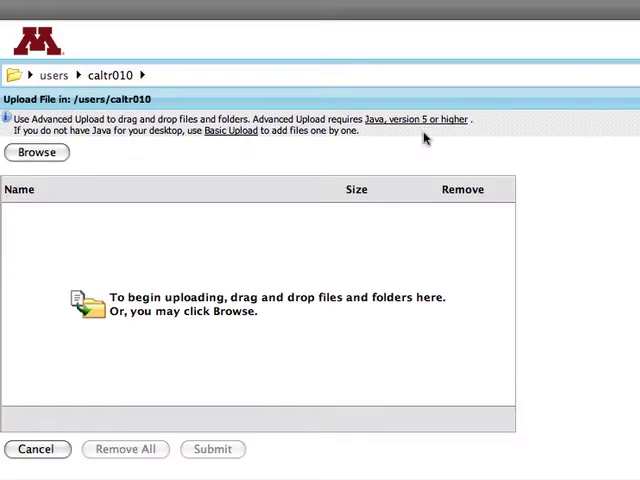
{"action": "mouse_move", "coordinate": [404, 262]}
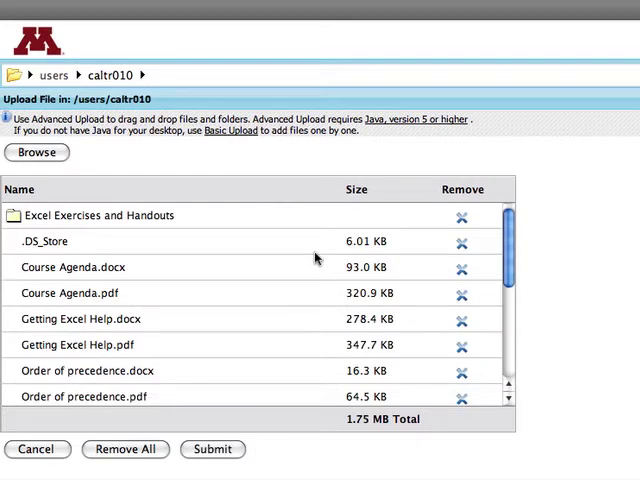
{"action": "mouse_move", "coordinate": [224, 390]}
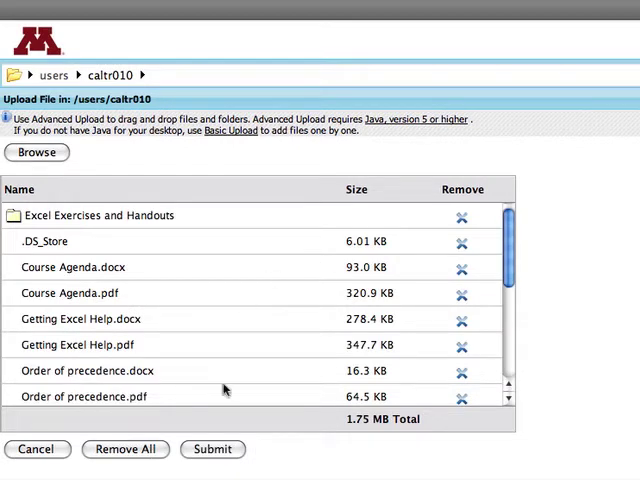
Submit the Excel Exercises and Handouts folder upload and open it to list its files
{"action": "left_click", "coordinate": [212, 449]}
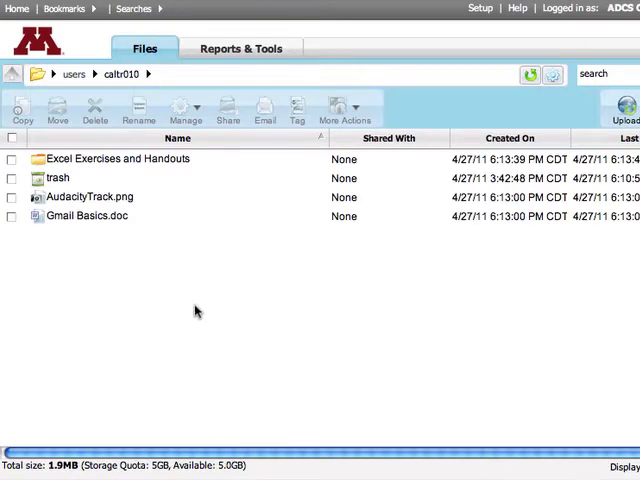
{"action": "mouse_move", "coordinate": [170, 167]}
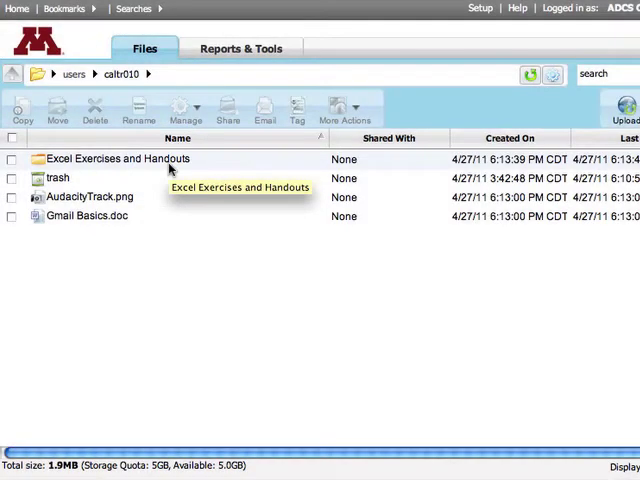
{"action": "double_click", "coordinate": [126, 159]}
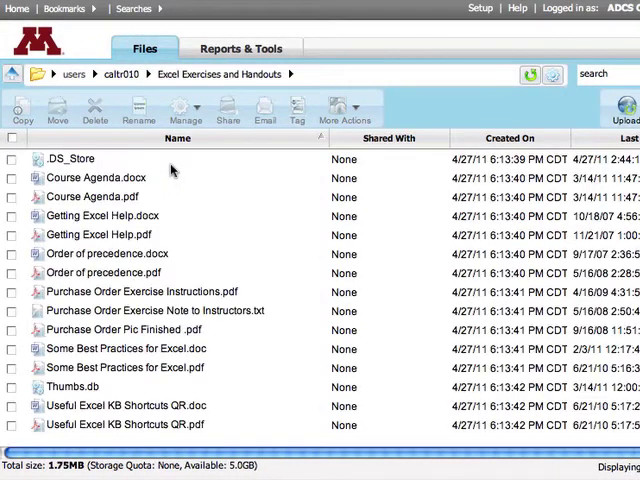
{"action": "mouse_move", "coordinate": [172, 172]}
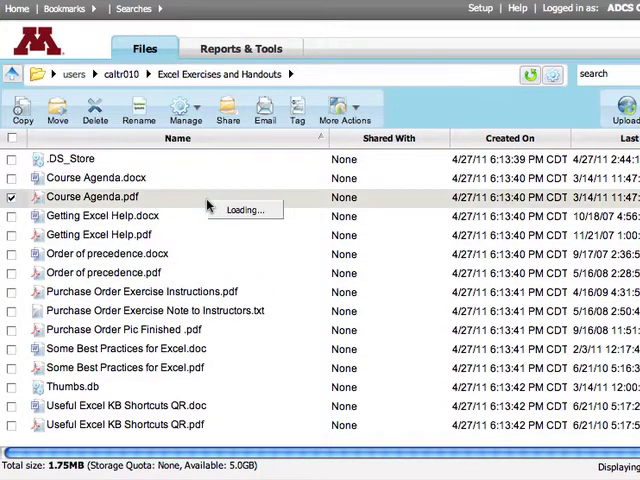
{"action": "right_click", "coordinate": [90, 197]}
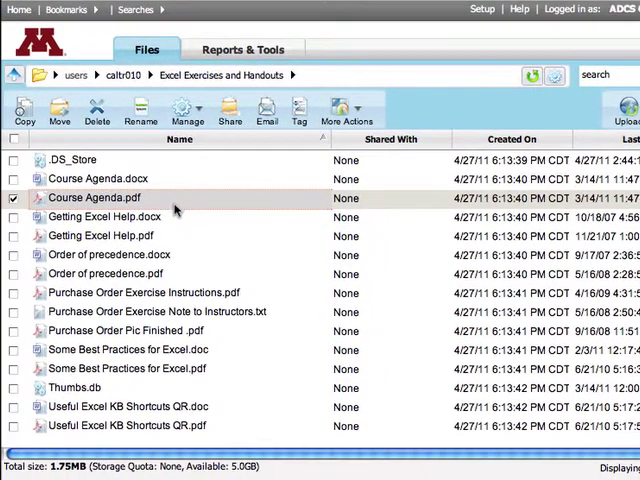
{"action": "mouse_move", "coordinate": [175, 208]}
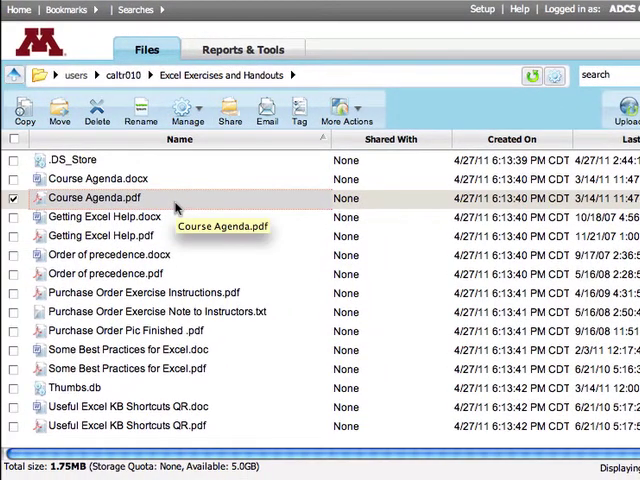
{"action": "left_click", "coordinate": [93, 198]}
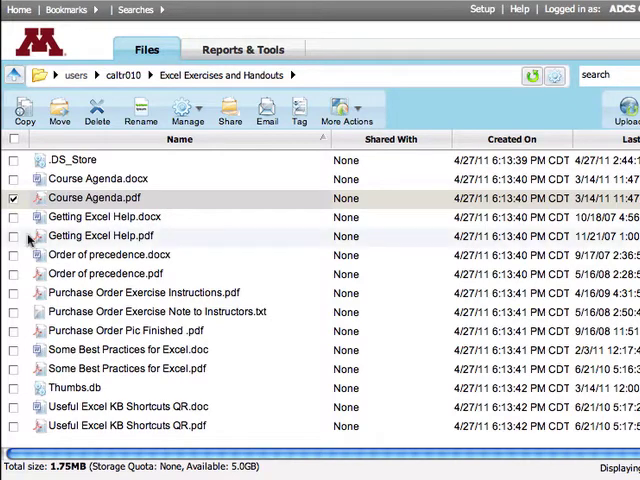
Tick Getting Excel Help.pdf and Order of precedence.pdf and save the selection as Excel Exercises and Handouts.zip
{"action": "left_click", "coordinate": [14, 235]}
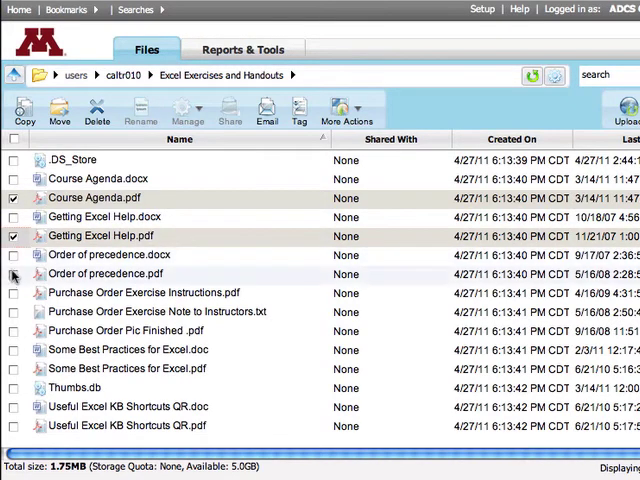
{"action": "left_click", "coordinate": [15, 274]}
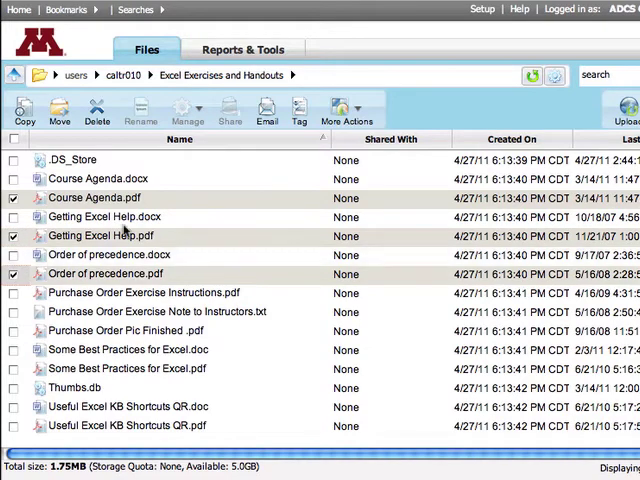
{"action": "left_click", "coordinate": [346, 111]}
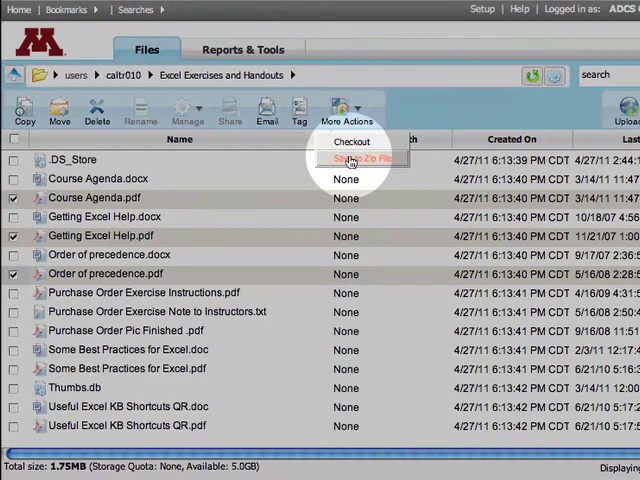
{"action": "left_click", "coordinate": [364, 159]}
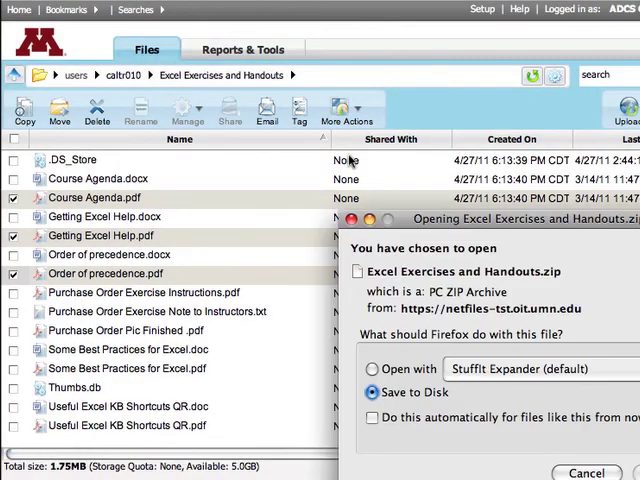